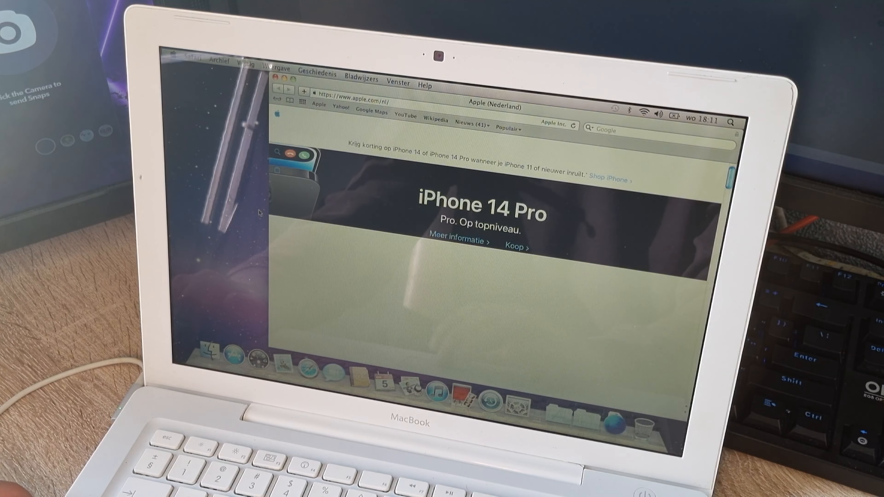
Step: Search Google for "firefox download" and choose Mozilla's 'Download Firefox voor Desktop' result
click(350, 102)
text(firefox download)
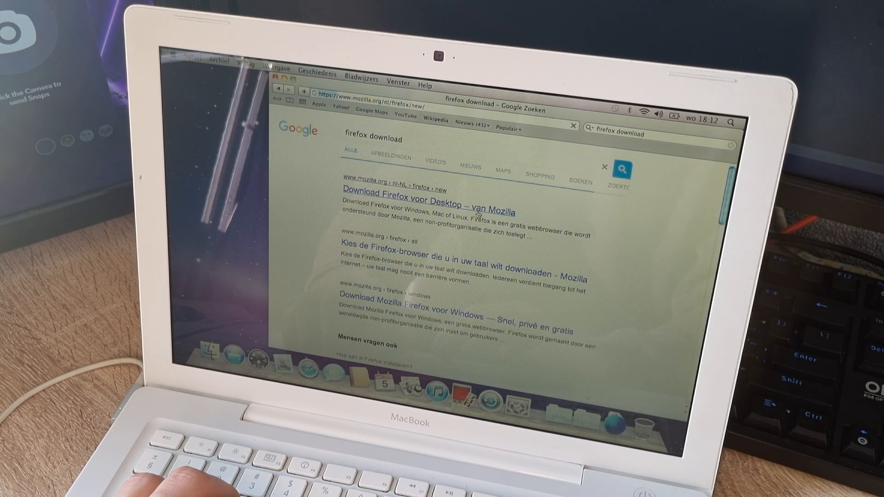
click(424, 203)
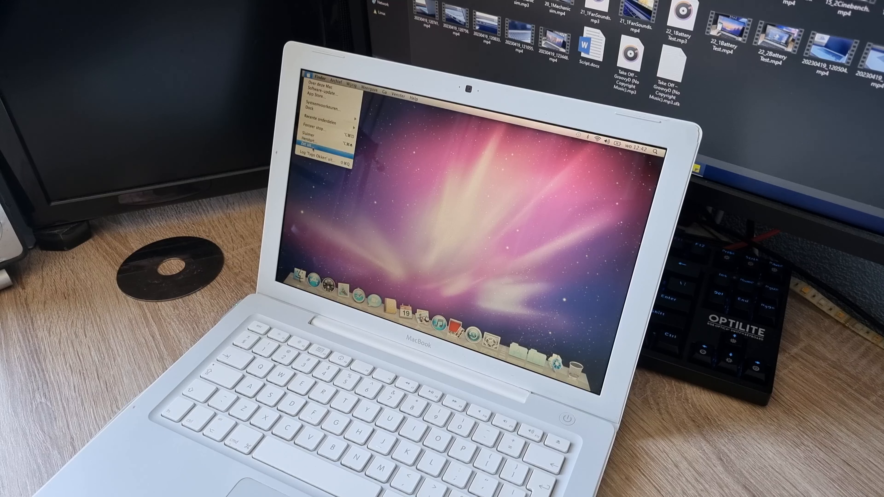
Step: Shut the Mac down via Zet uit… in the Apple menu
click(315, 132)
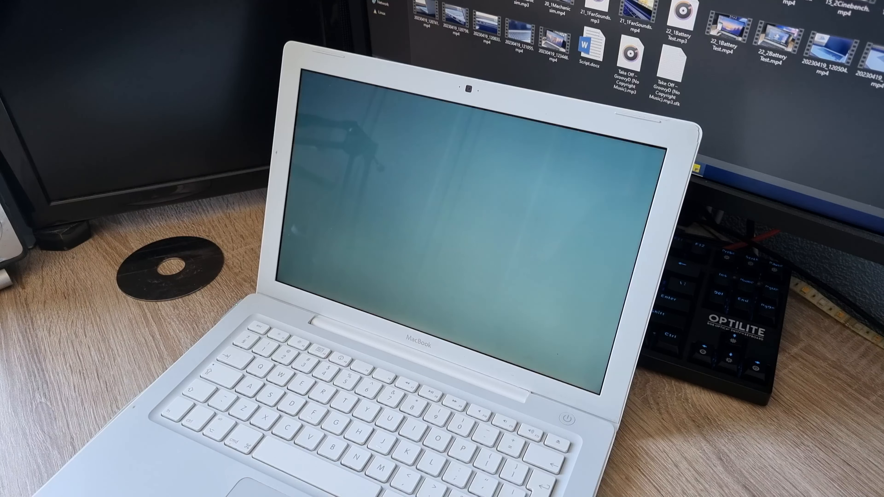